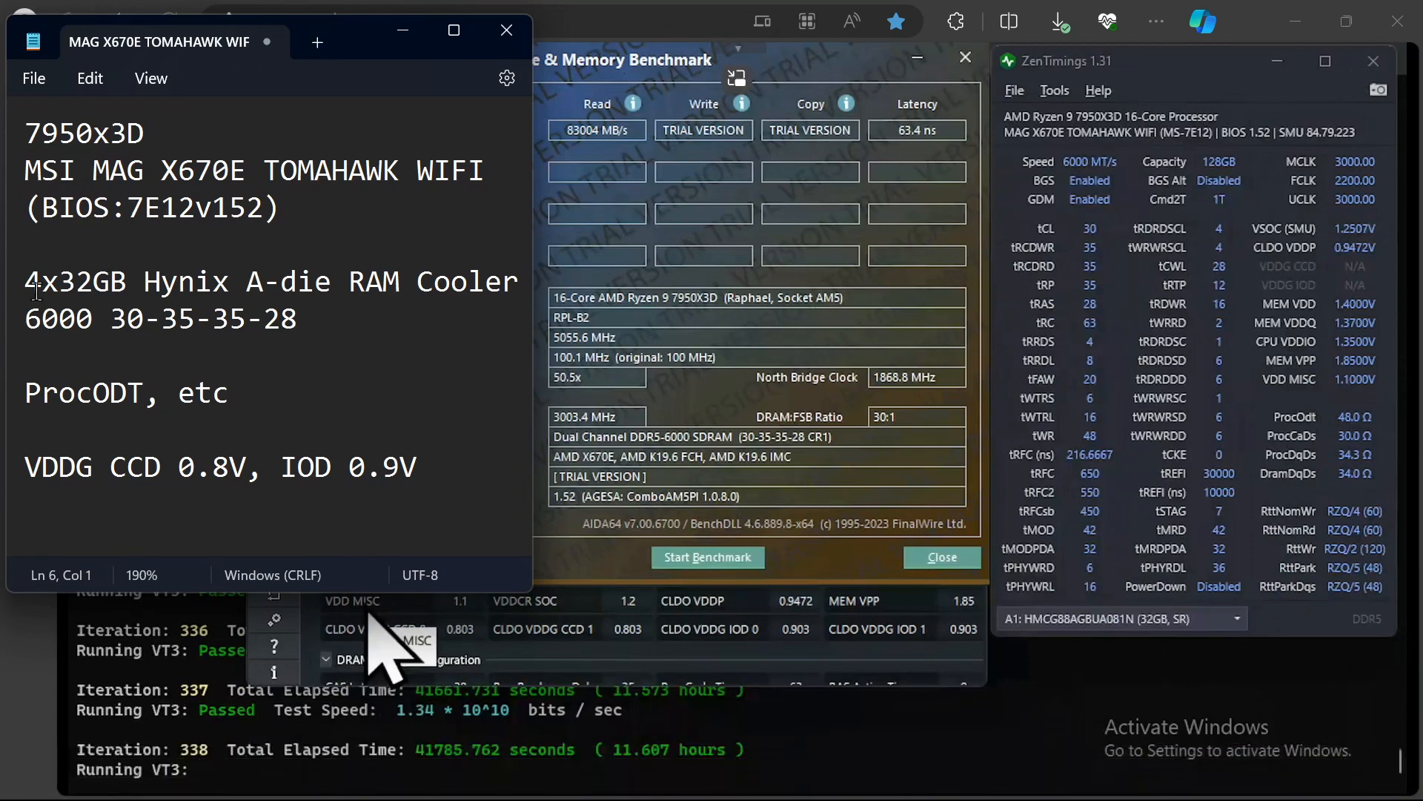
left_click_drag(27, 282, 193, 282)
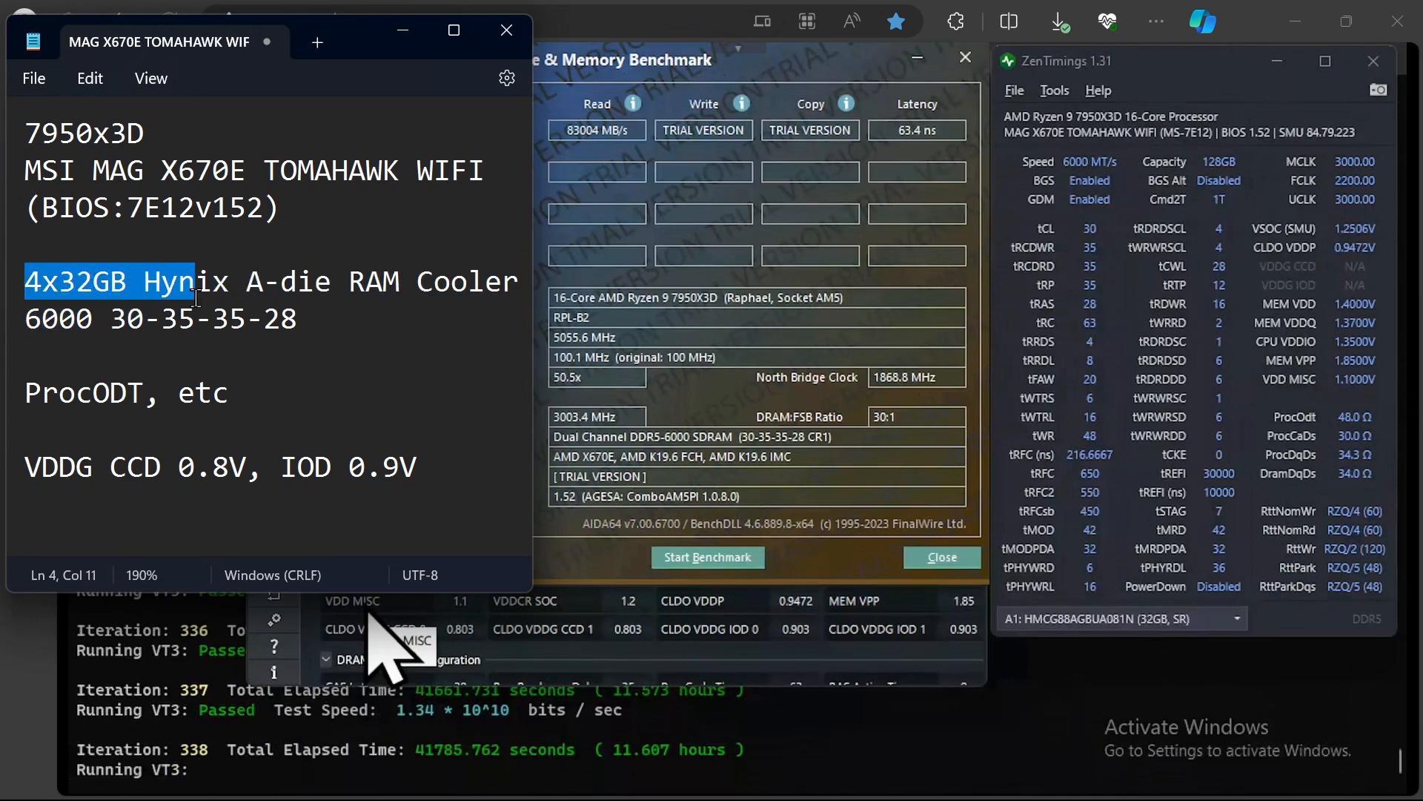
left_click_drag(196, 282, 309, 317)
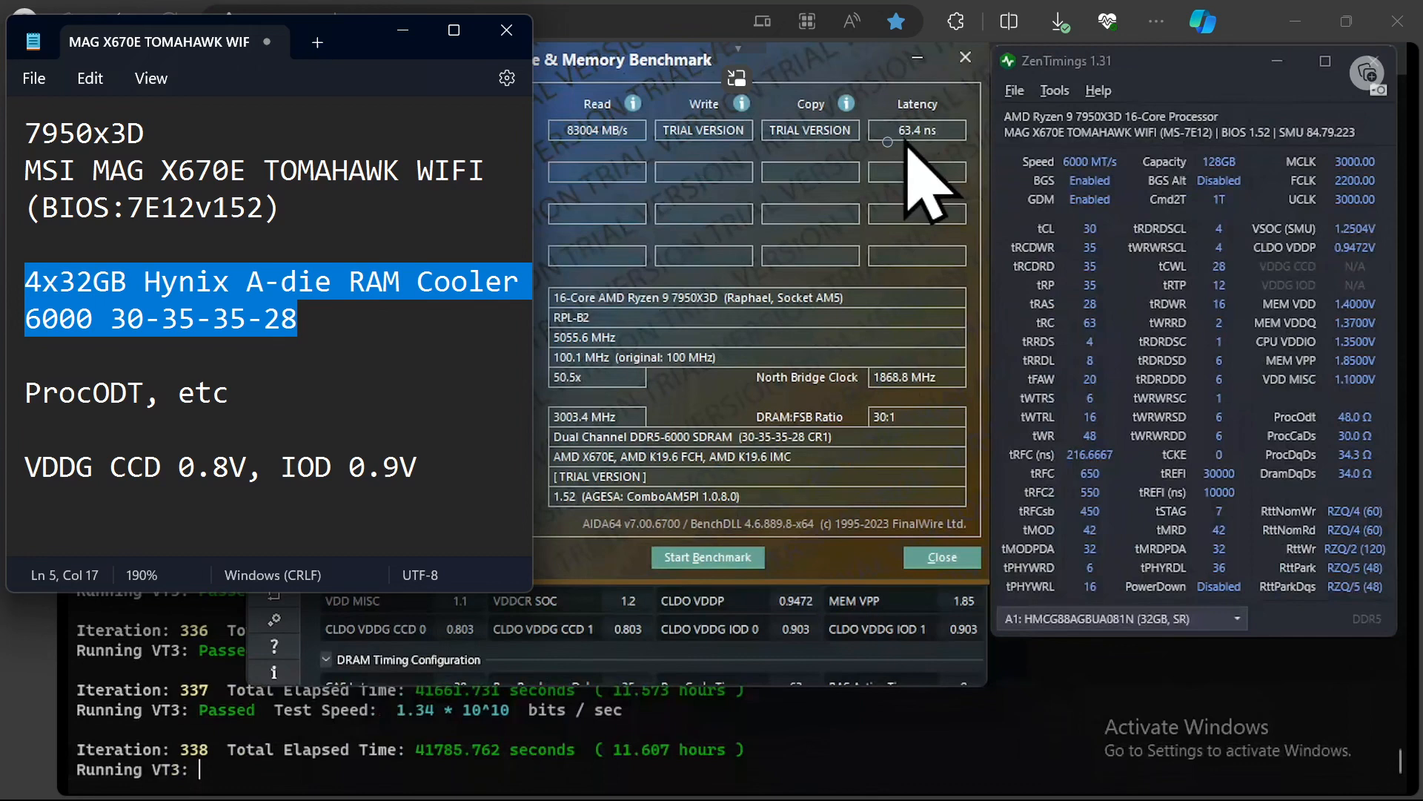
mouse_move(894, 191)
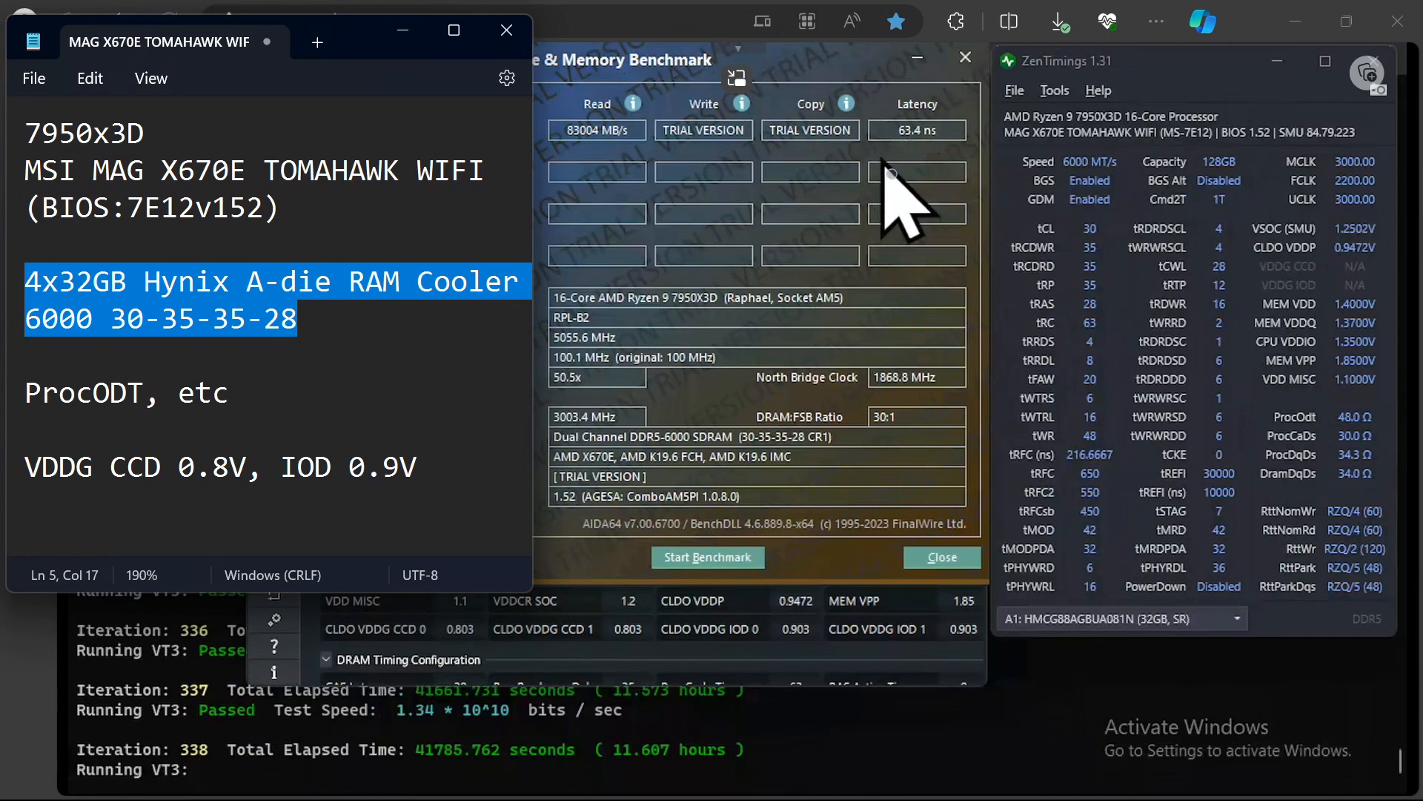
mouse_move(1202, 372)
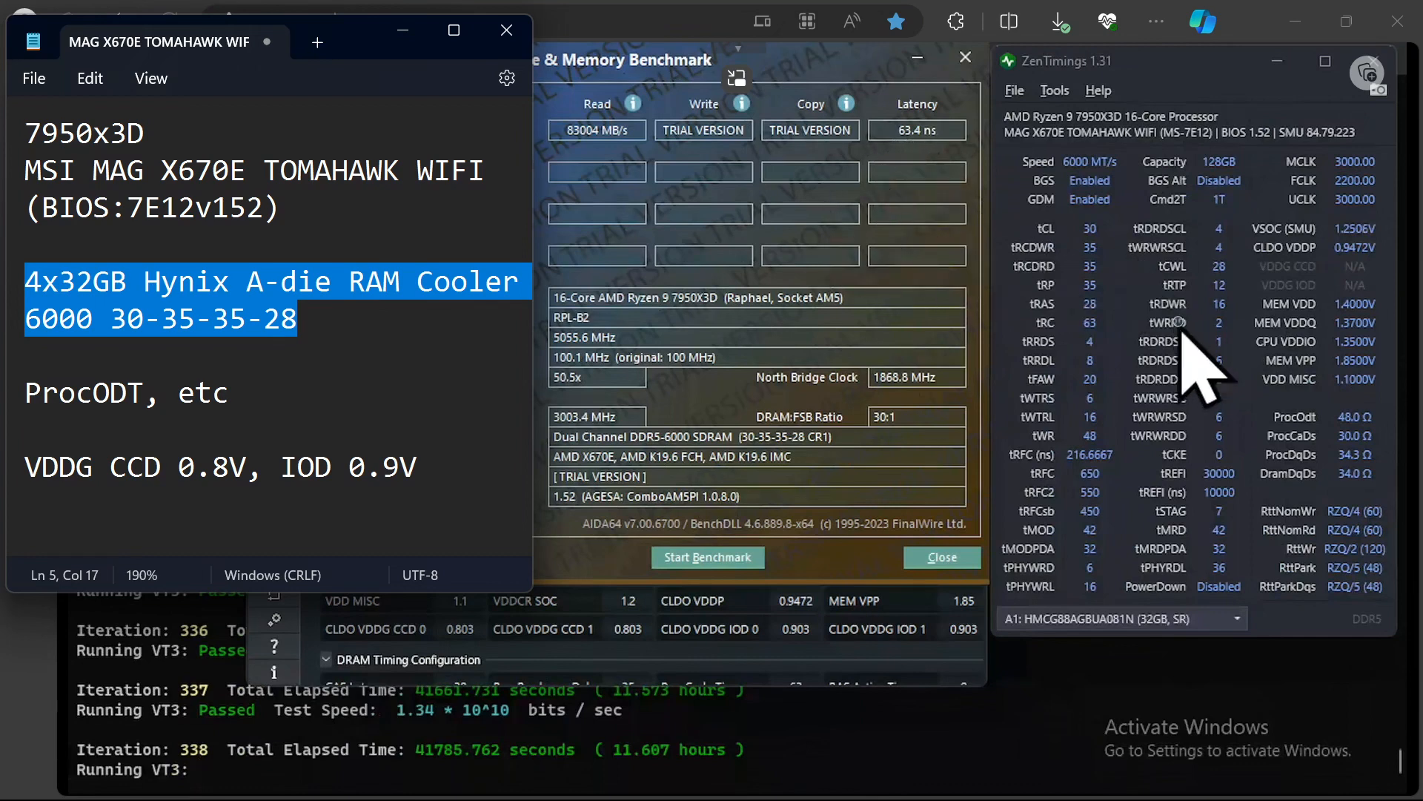
mouse_move(1180, 491)
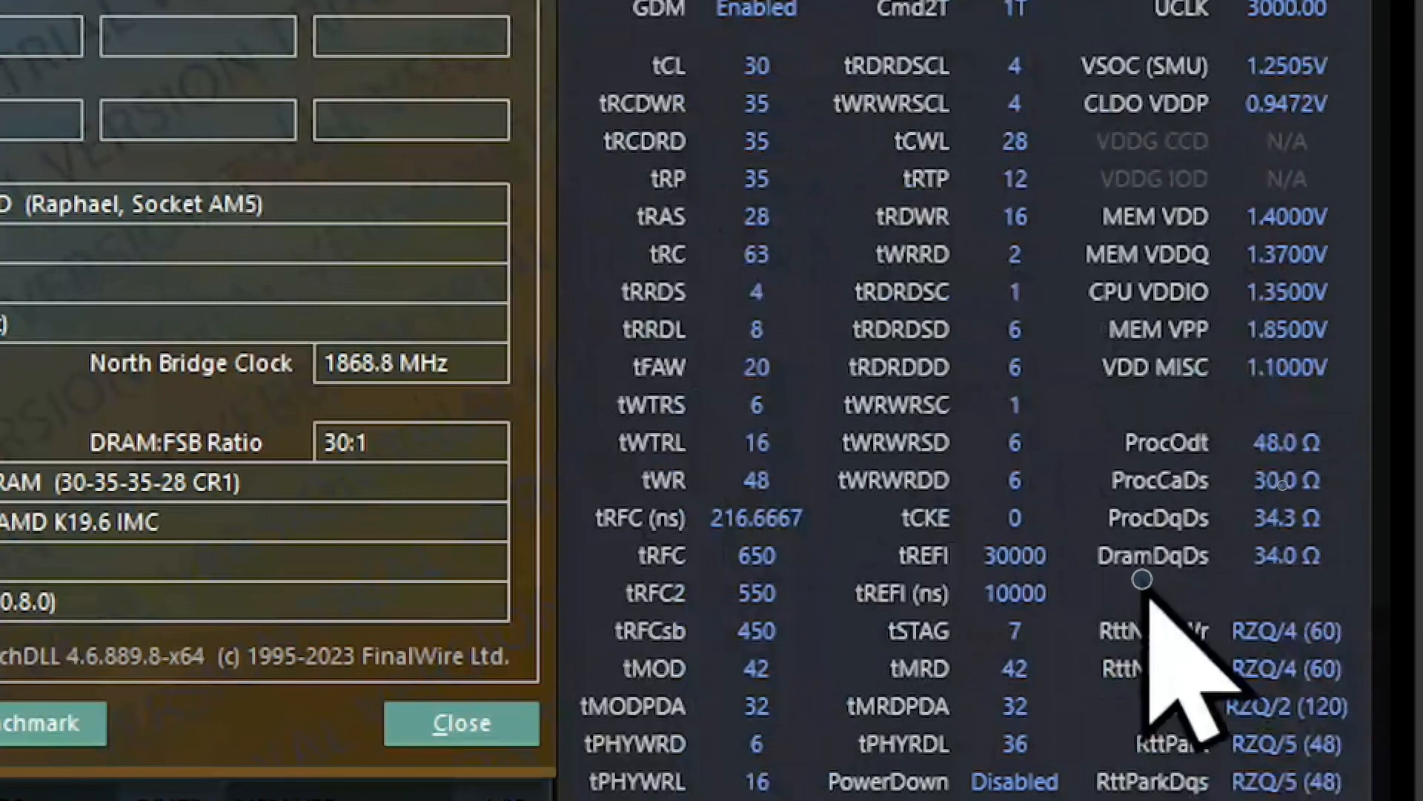
mouse_move(1343, 672)
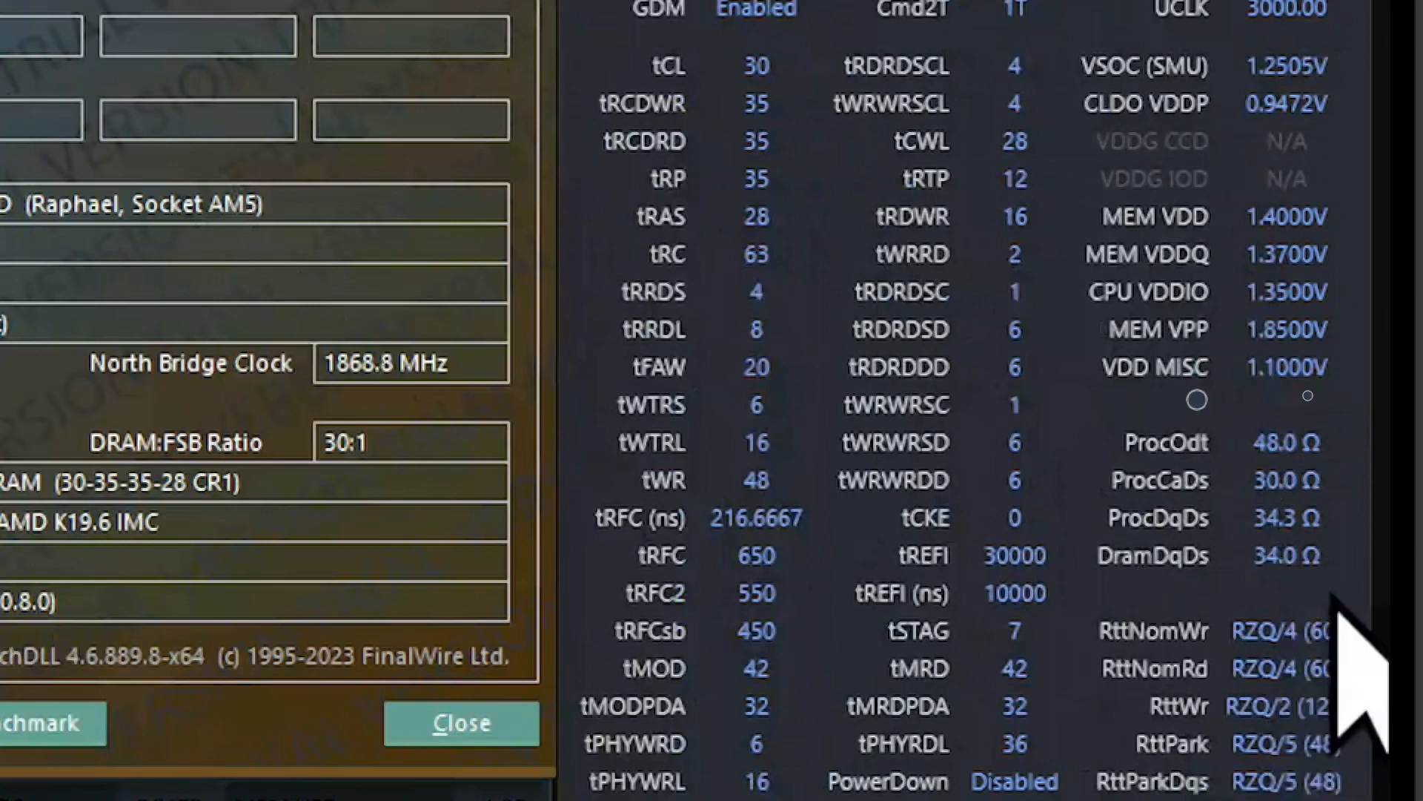
scroll("down", 3)
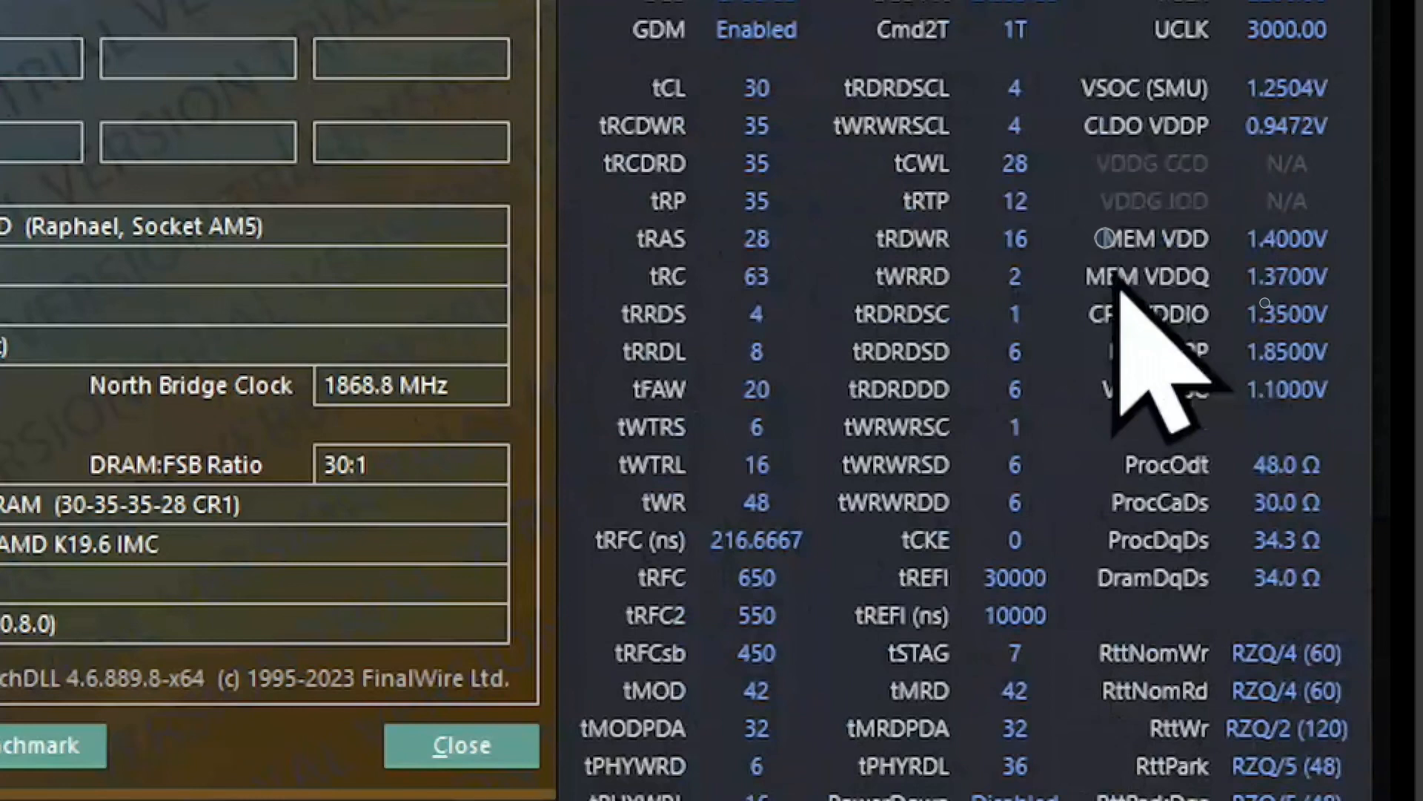
mouse_move(1299, 318)
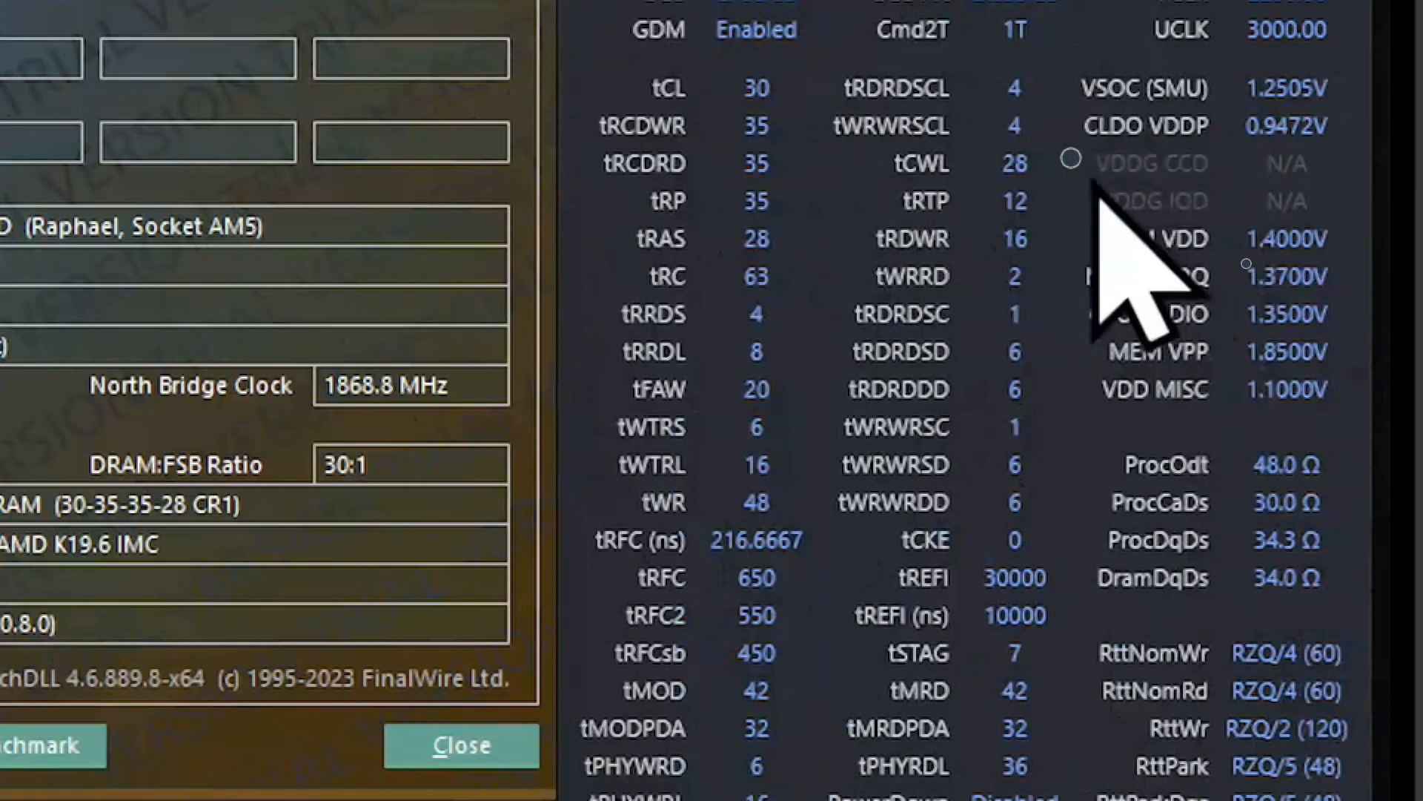
mouse_move(997, 127)
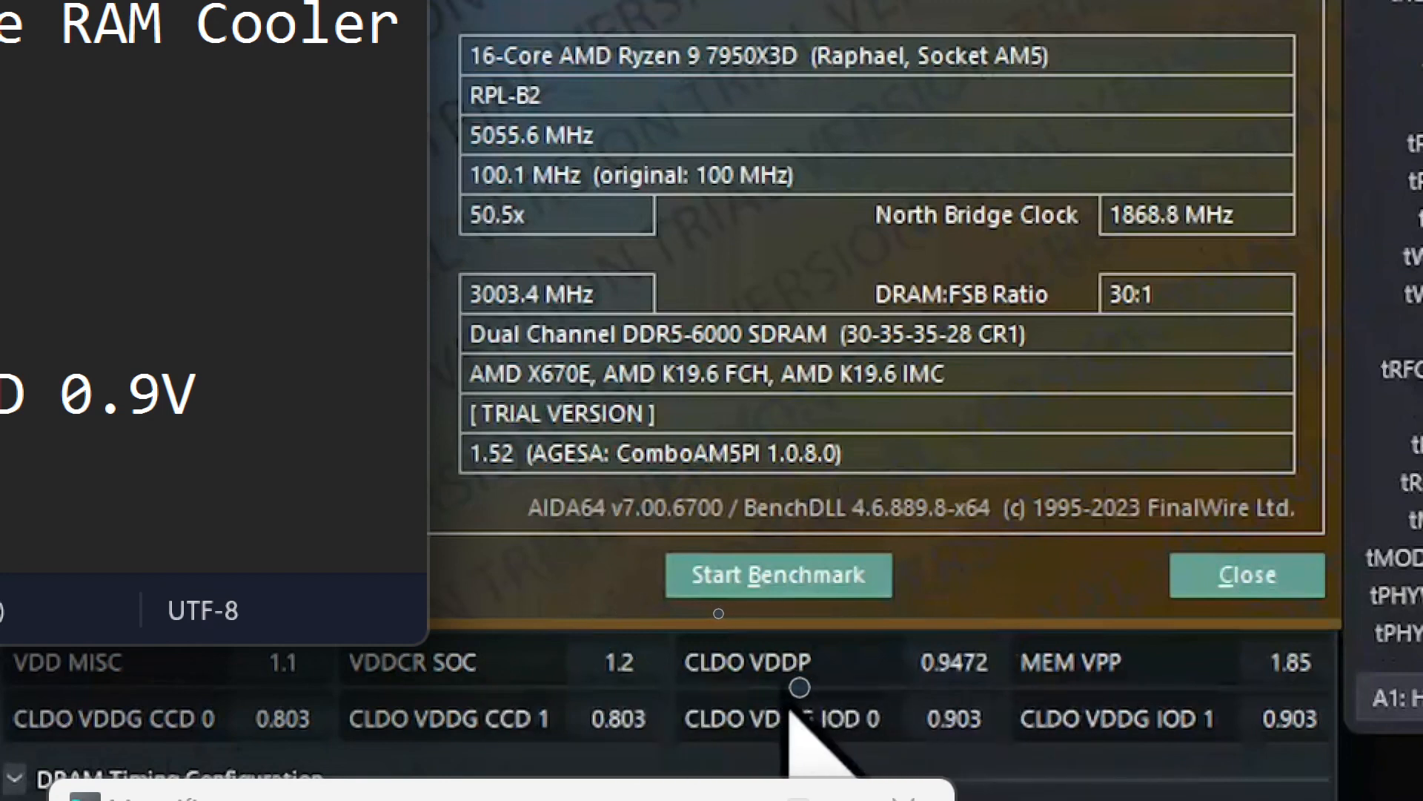
mouse_move(940, 676)
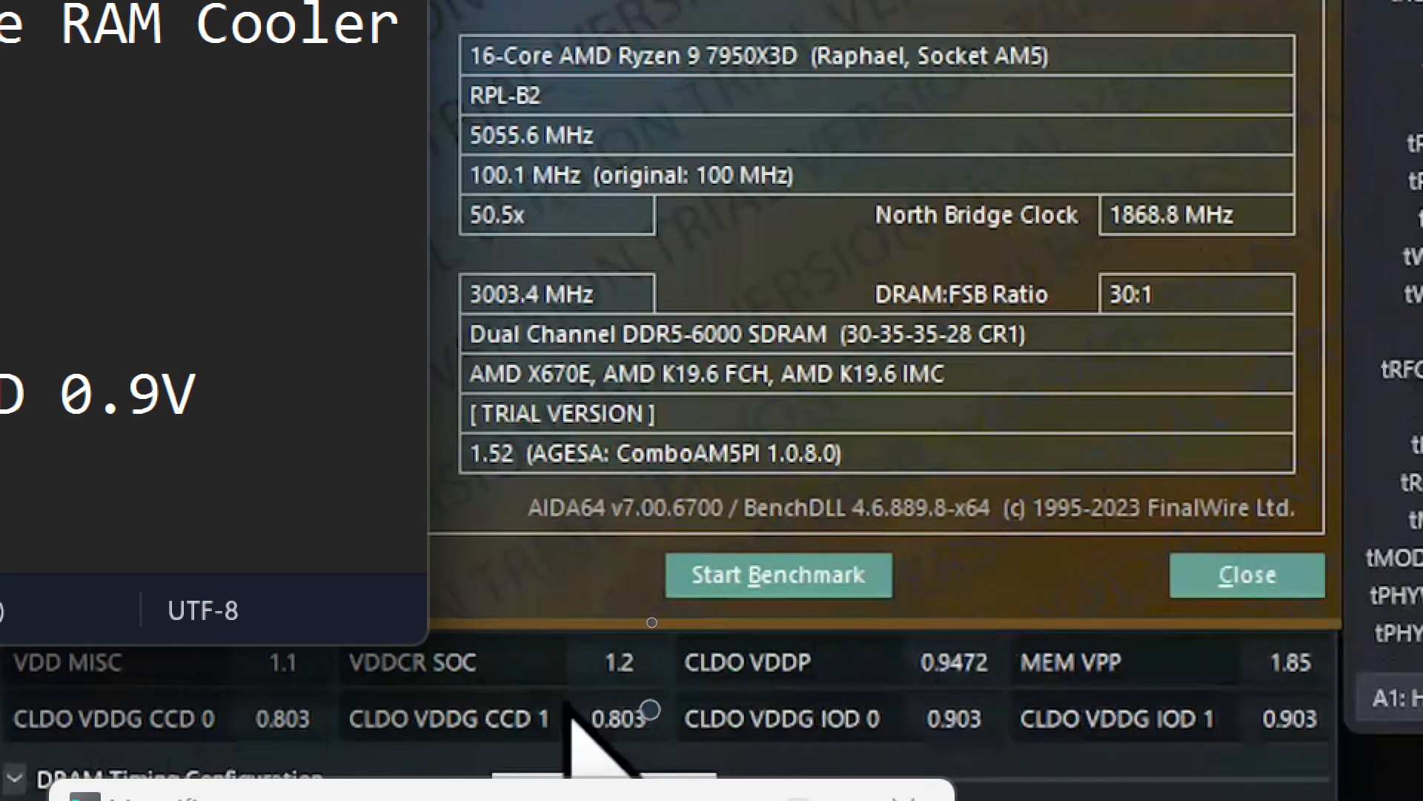
mouse_move(835, 763)
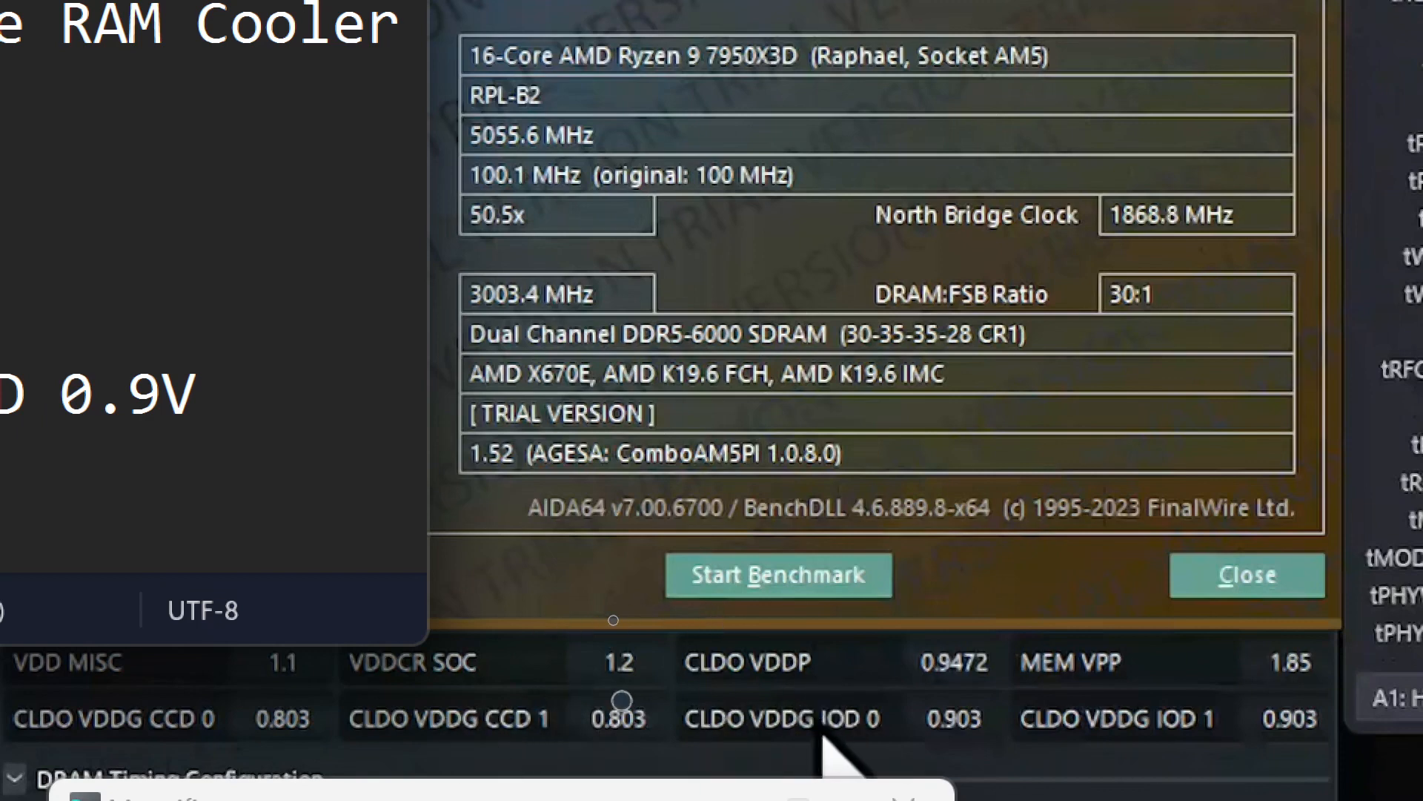